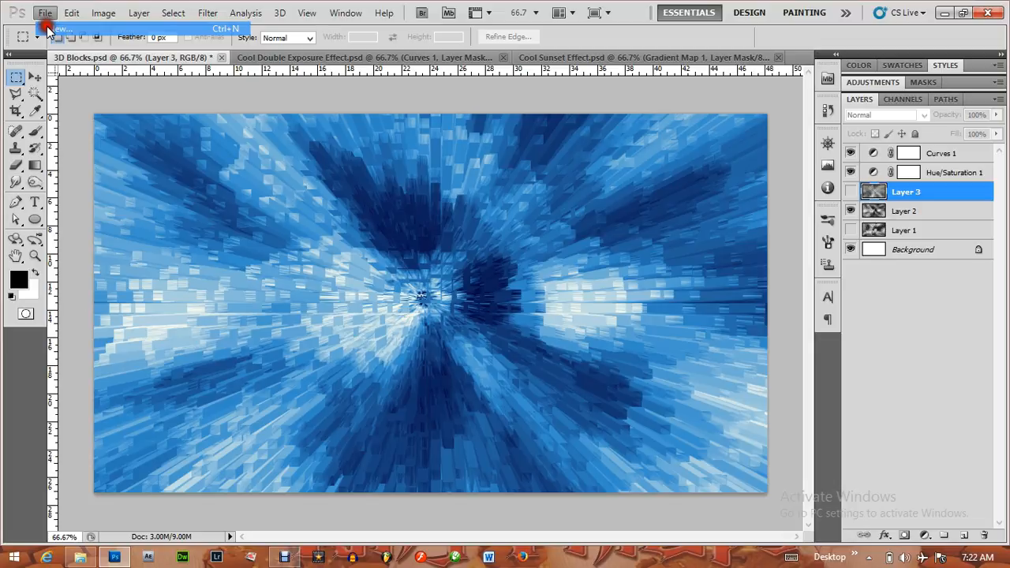
Create a blank 1366×768 pixel document and fit the canvas on screen
{"action": "left_click", "coordinate": [61, 29]}
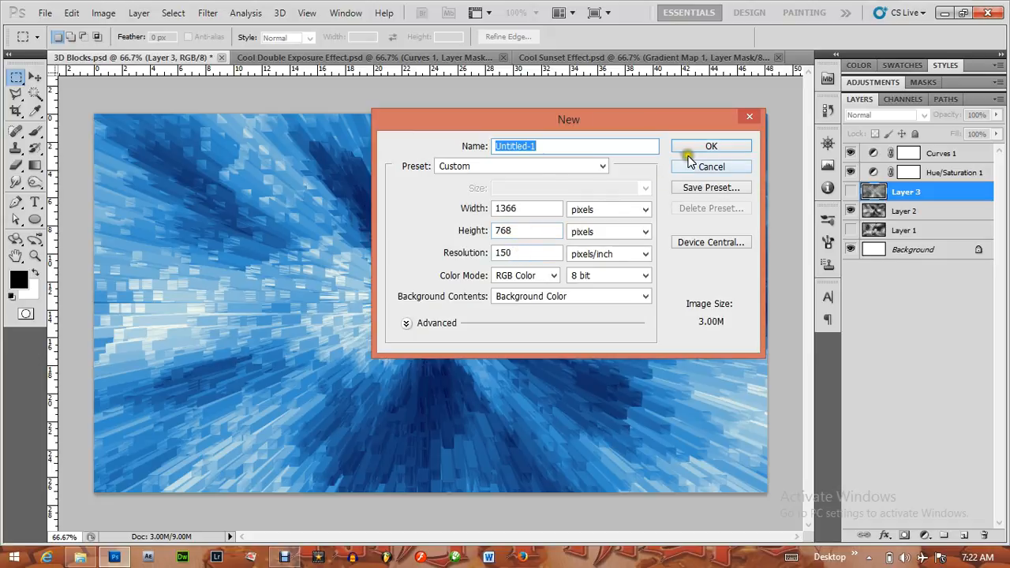
{"action": "left_click", "coordinate": [711, 146]}
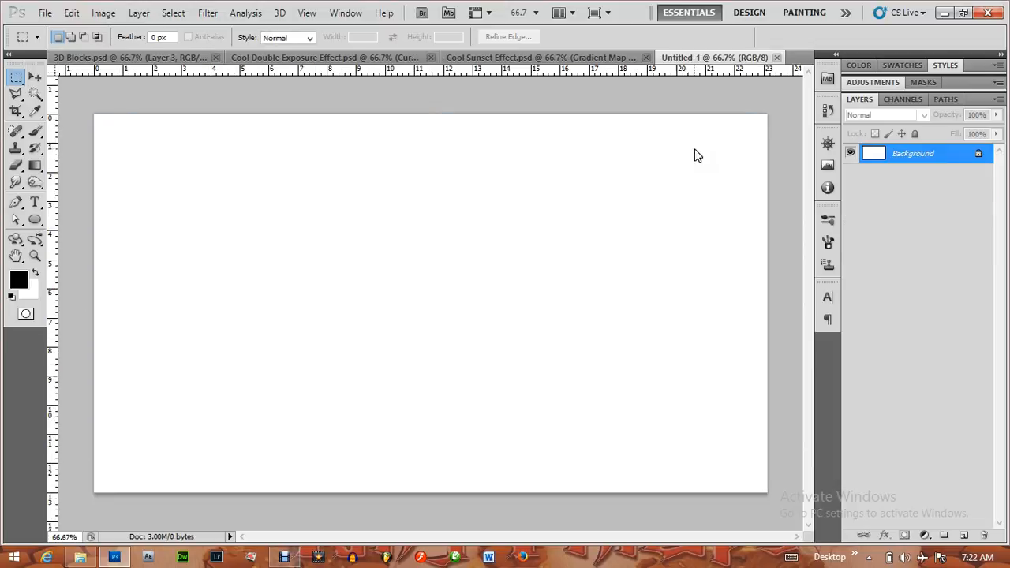
{"action": "mouse_move", "coordinate": [677, 194]}
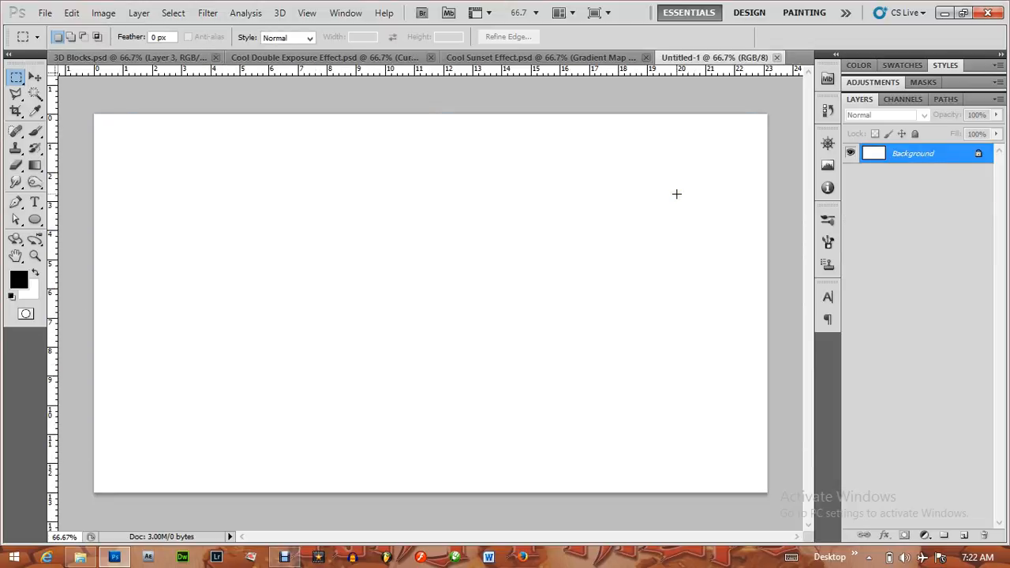
{"action": "left_click", "coordinate": [952, 537]}
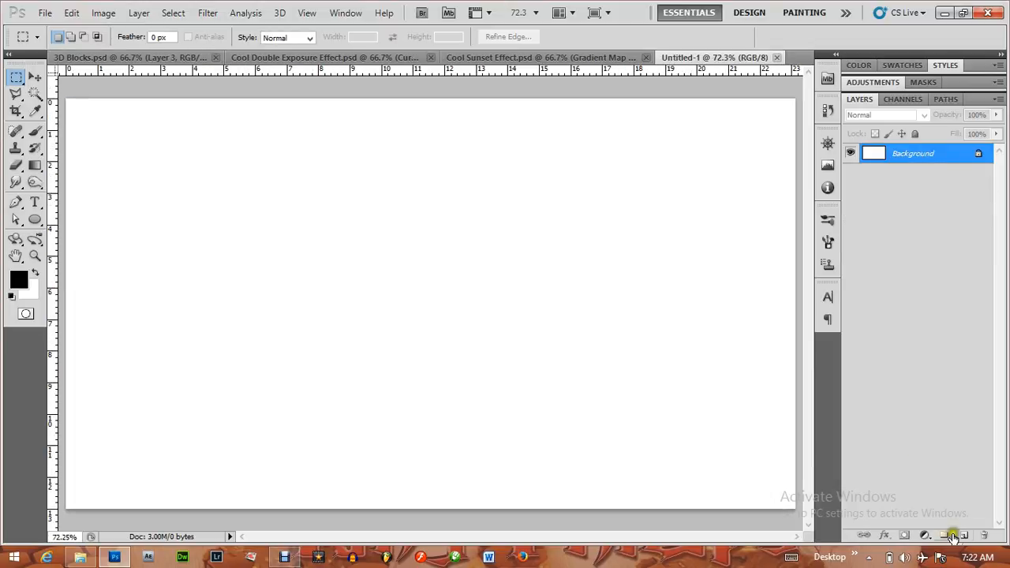
Add Layer 1 and fill it with rendered black-and-white clouds
{"action": "left_click", "coordinate": [963, 536]}
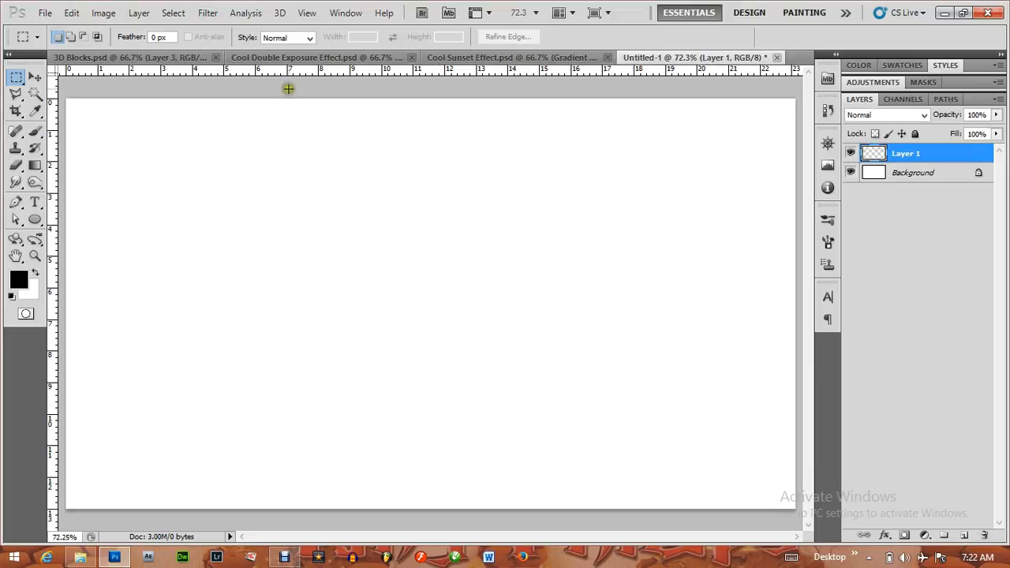
{"action": "left_click", "coordinate": [207, 12]}
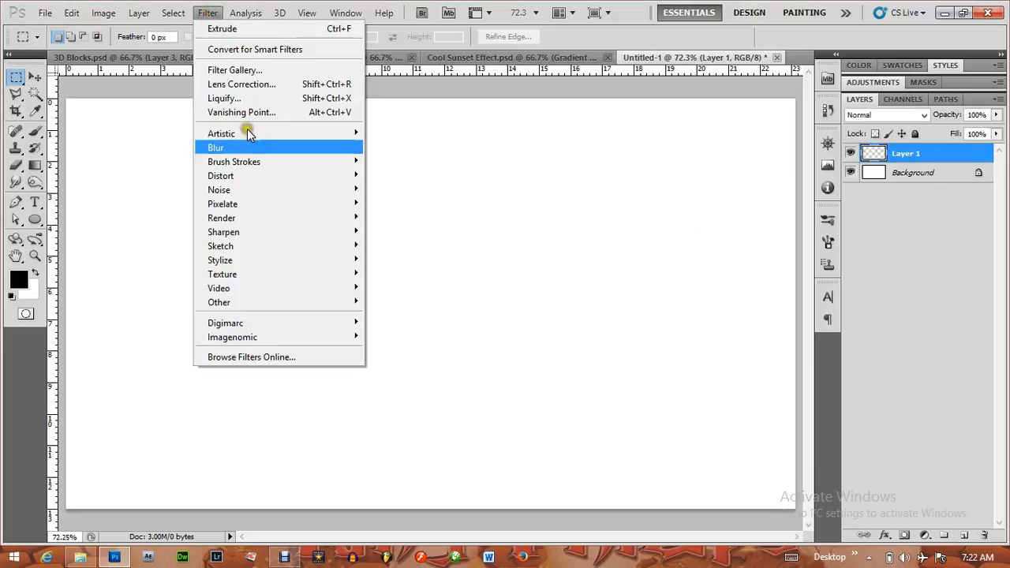
{"action": "mouse_move", "coordinate": [304, 221]}
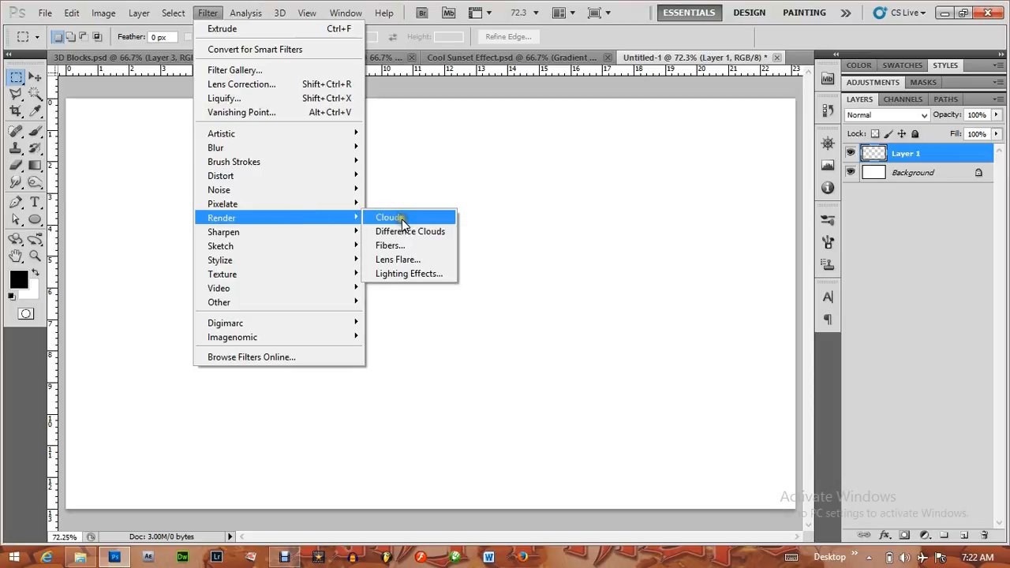
{"action": "left_click", "coordinate": [389, 217]}
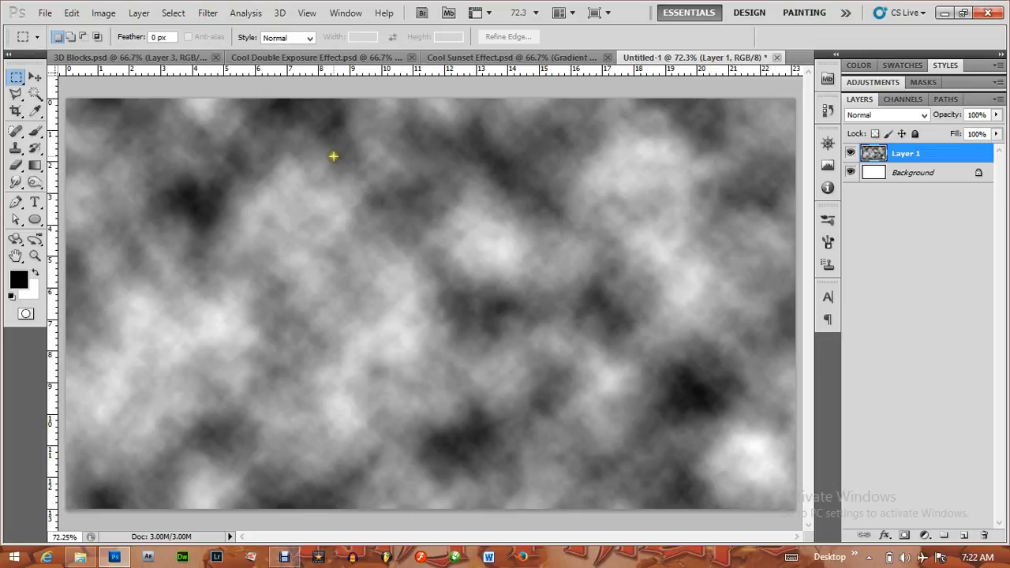
{"action": "mouse_move", "coordinate": [208, 13]}
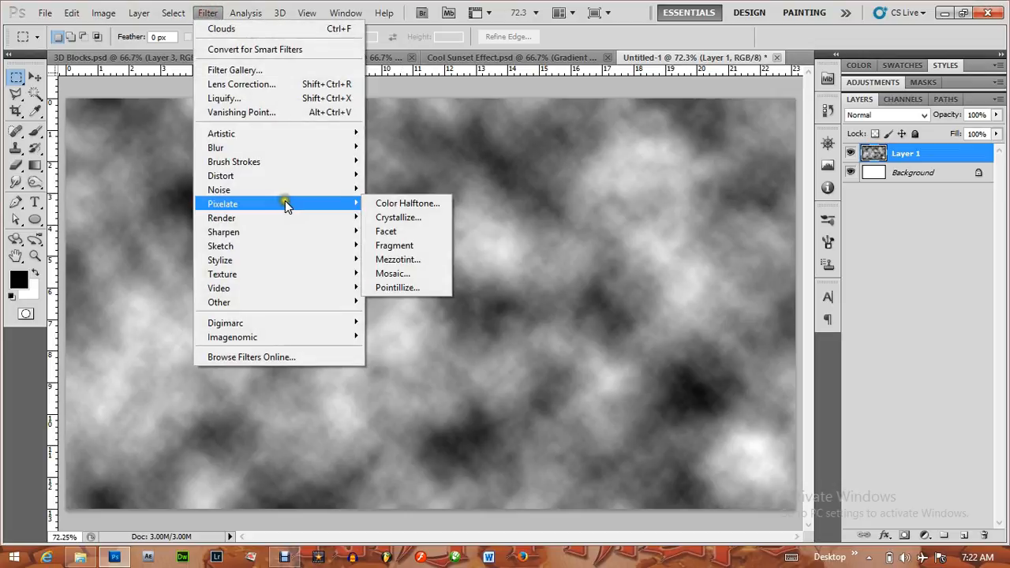
{"action": "mouse_move", "coordinate": [397, 259]}
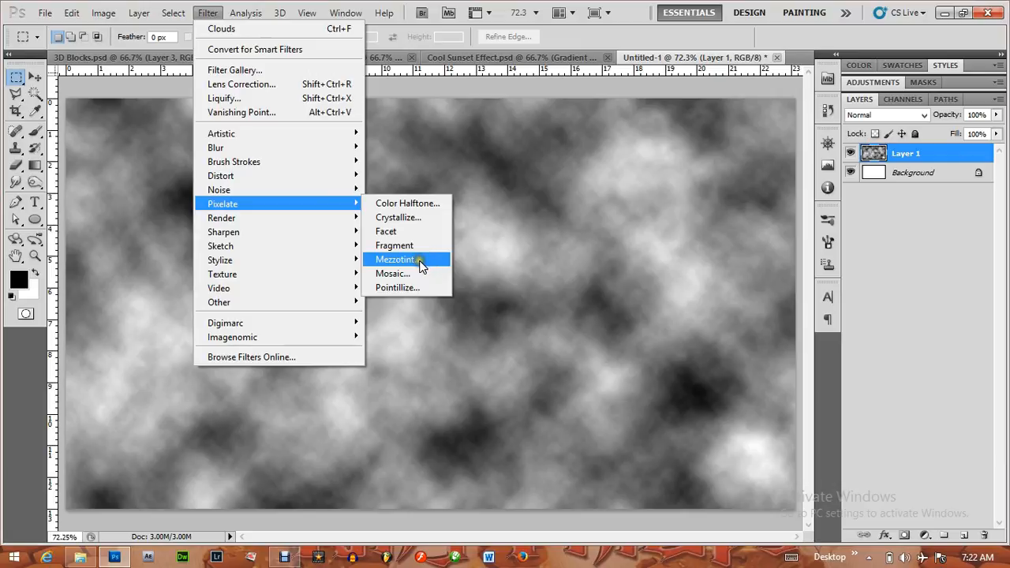
Apply Mezzotint with the Short Lines type to the clouds
{"action": "left_click", "coordinate": [396, 260]}
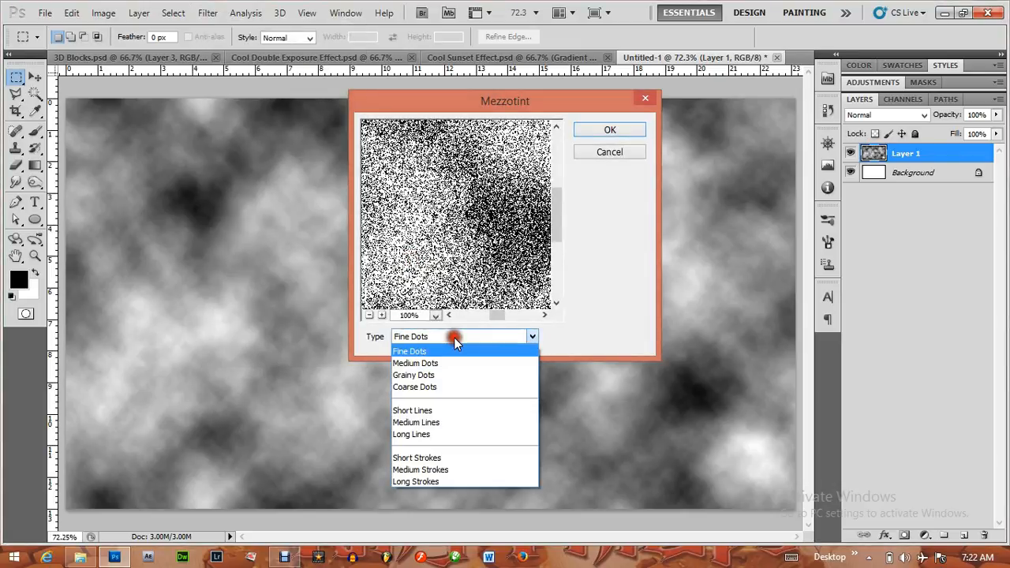
{"action": "left_click", "coordinate": [413, 411]}
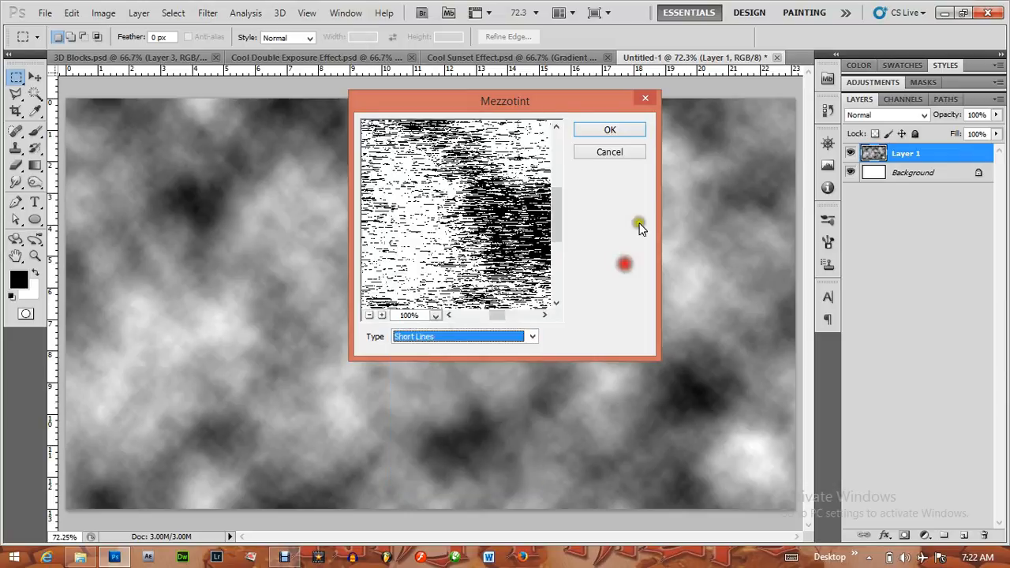
{"action": "left_click", "coordinate": [609, 130]}
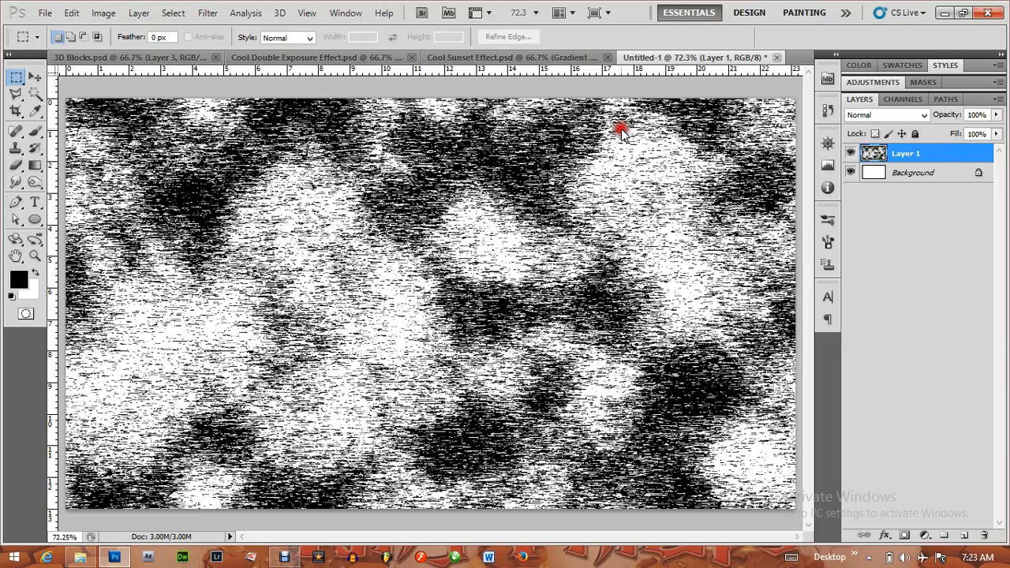
{"action": "mouse_move", "coordinate": [208, 13]}
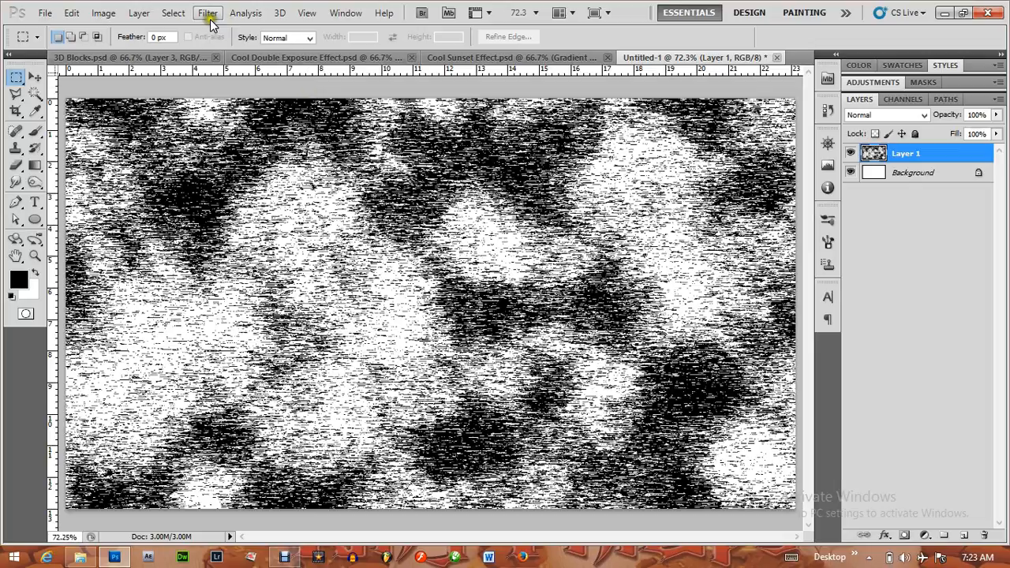
Apply a Radial Blur with amount 100, Zoom method and Best quality
{"action": "left_click", "coordinate": [208, 13]}
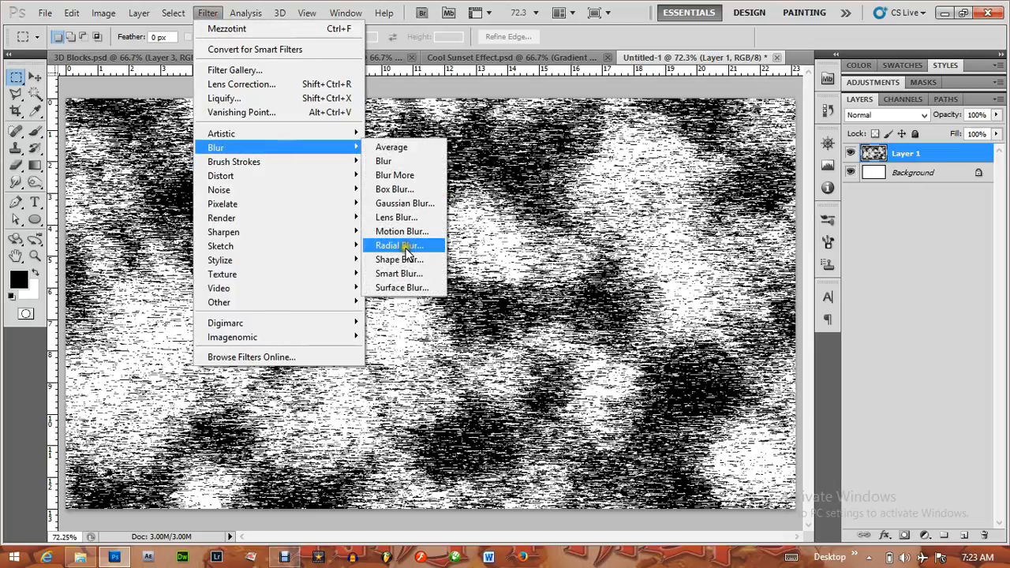
{"action": "left_click", "coordinate": [397, 245]}
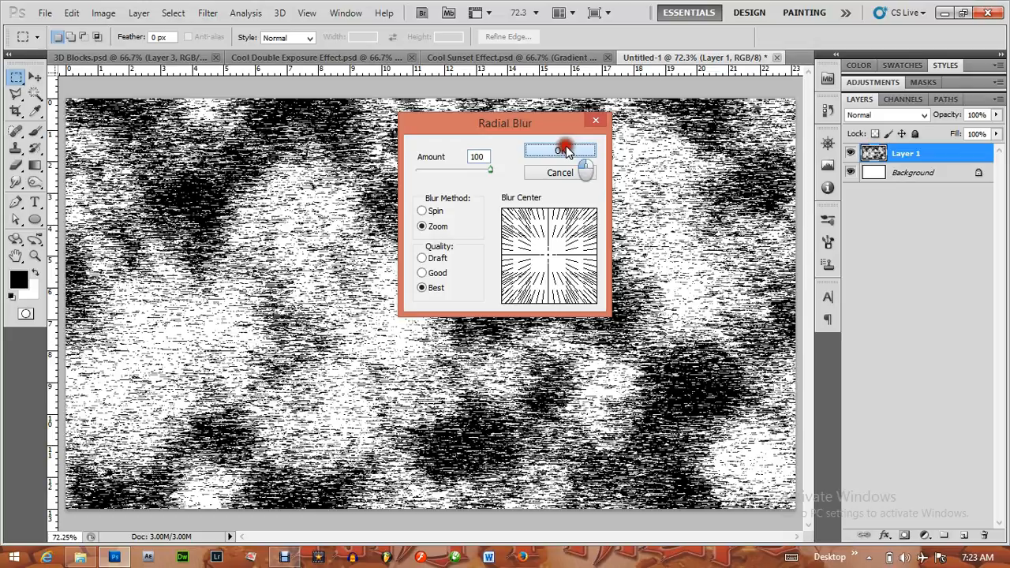
{"action": "left_click", "coordinate": [560, 151]}
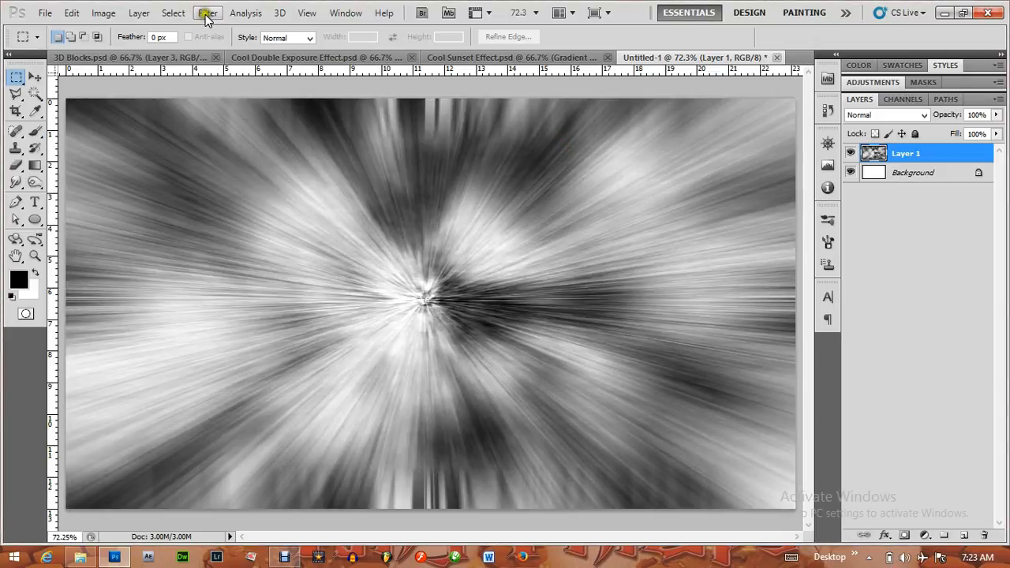
{"action": "left_click", "coordinate": [208, 12]}
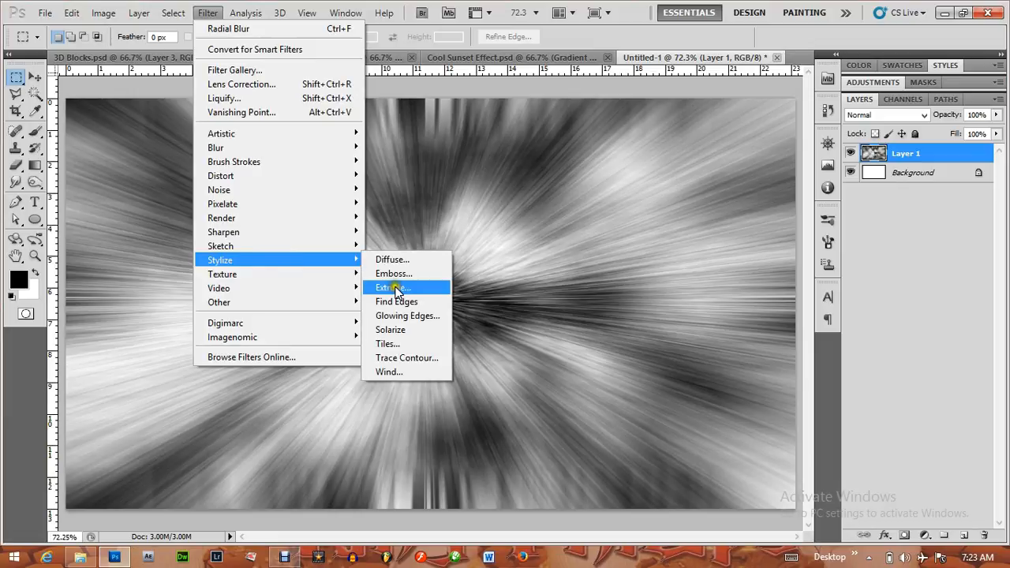
Apply the Extrude filter as blocks with random depths
{"action": "left_click", "coordinate": [390, 287]}
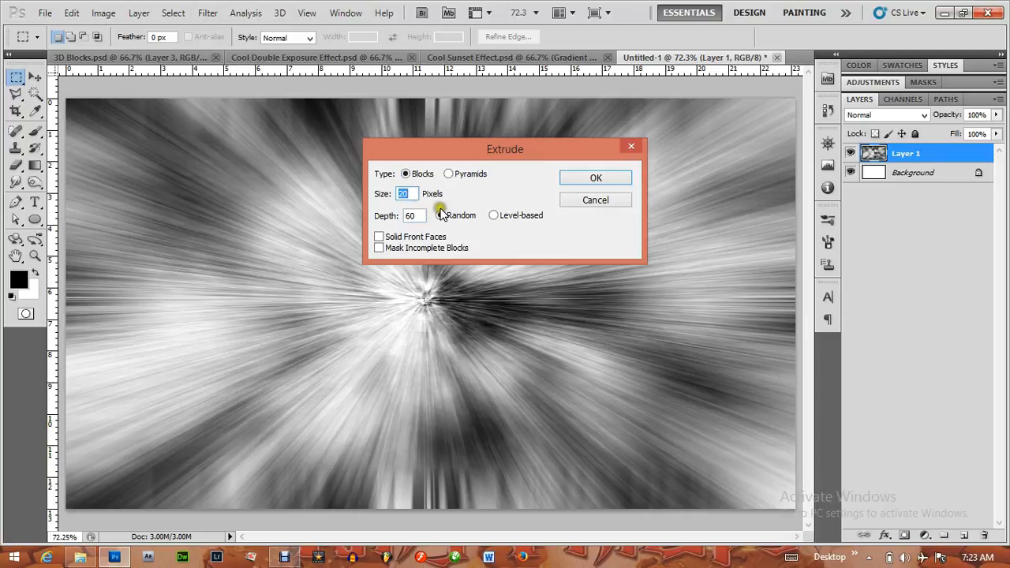
{"action": "left_click", "coordinate": [440, 215]}
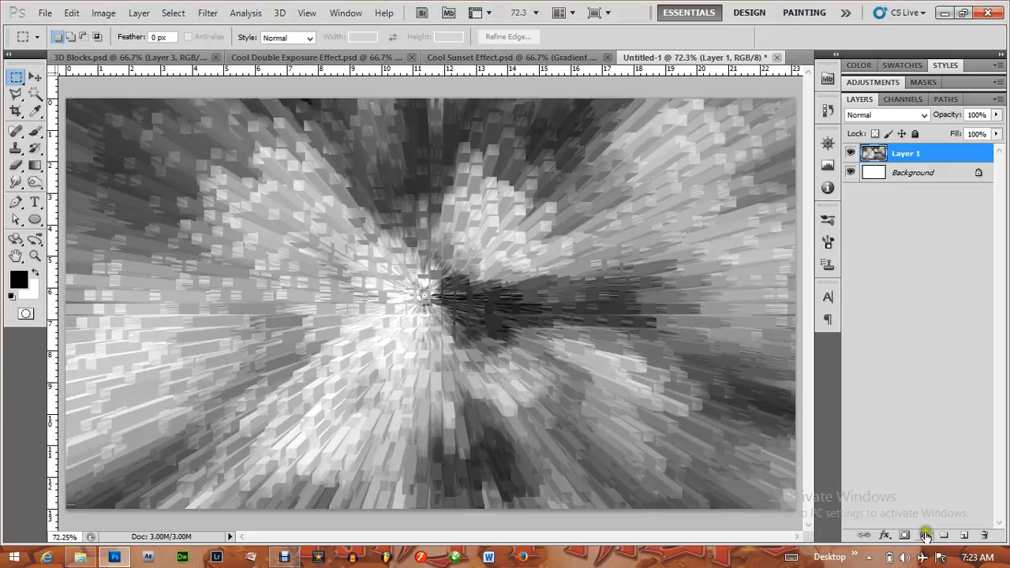
Add a colorized Hue/Saturation adjustment tinting the image blue (hue 198, saturation 54)
{"action": "left_click", "coordinate": [926, 535]}
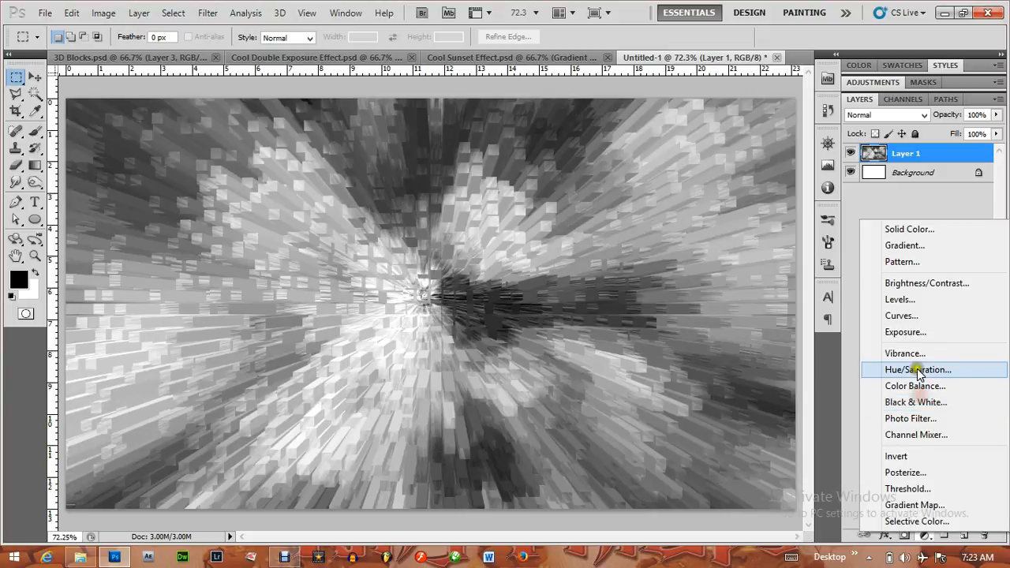
{"action": "left_click", "coordinate": [918, 369]}
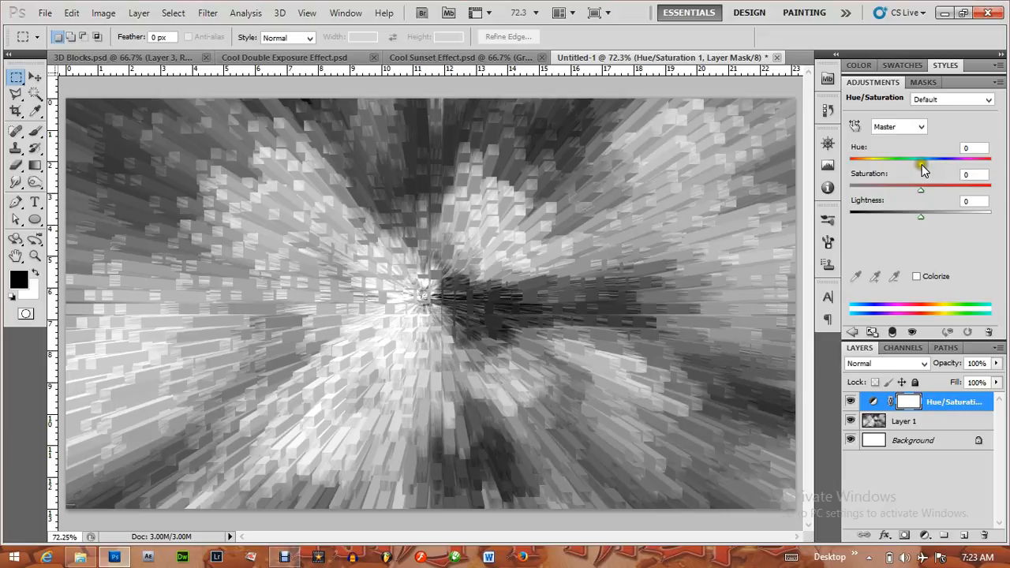
{"action": "left_click_drag", "start_coordinate": [920, 190], "coordinate": [886, 190]}
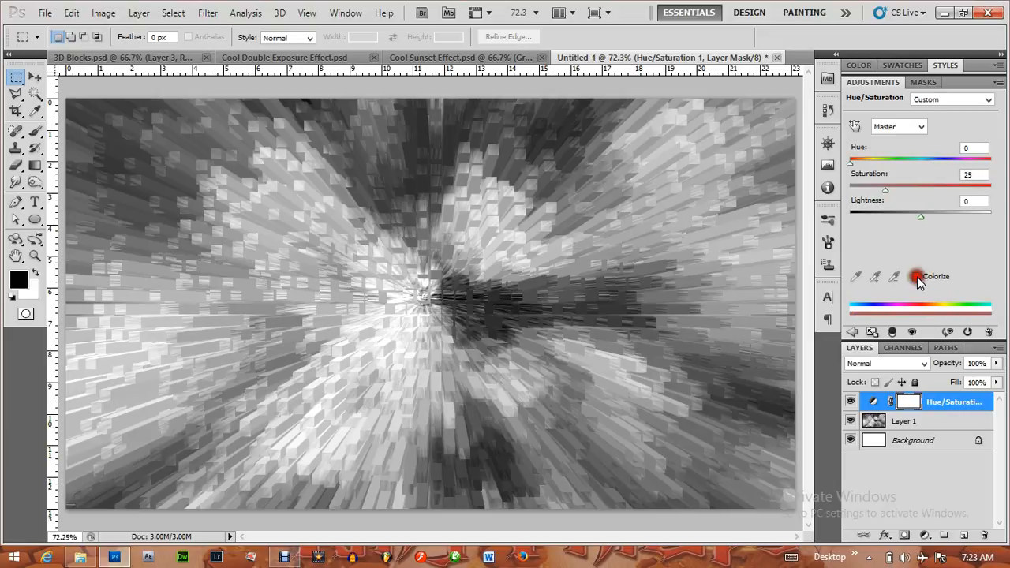
{"action": "left_click", "coordinate": [917, 277]}
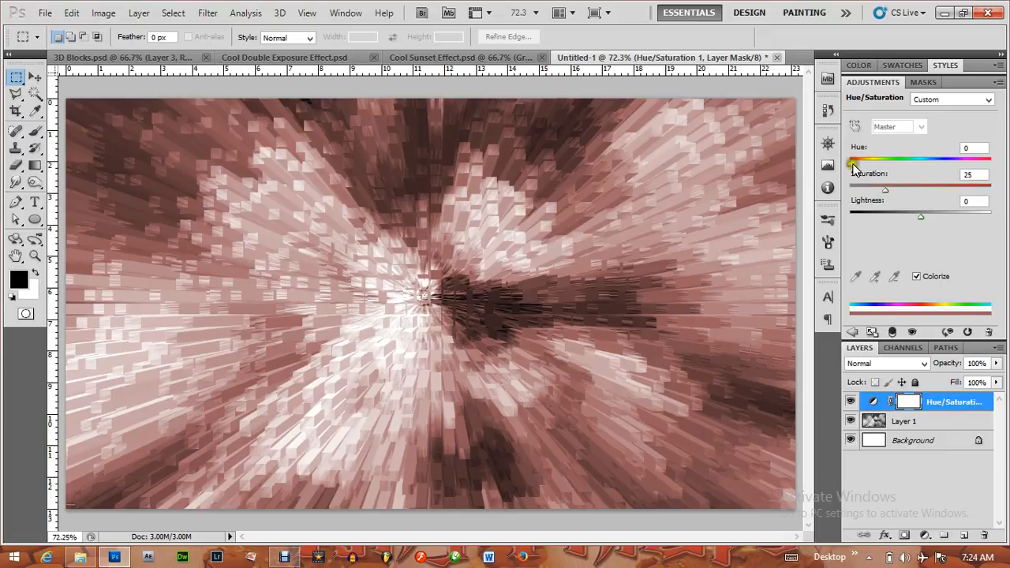
{"action": "left_click_drag", "start_coordinate": [851, 162], "coordinate": [935, 162]}
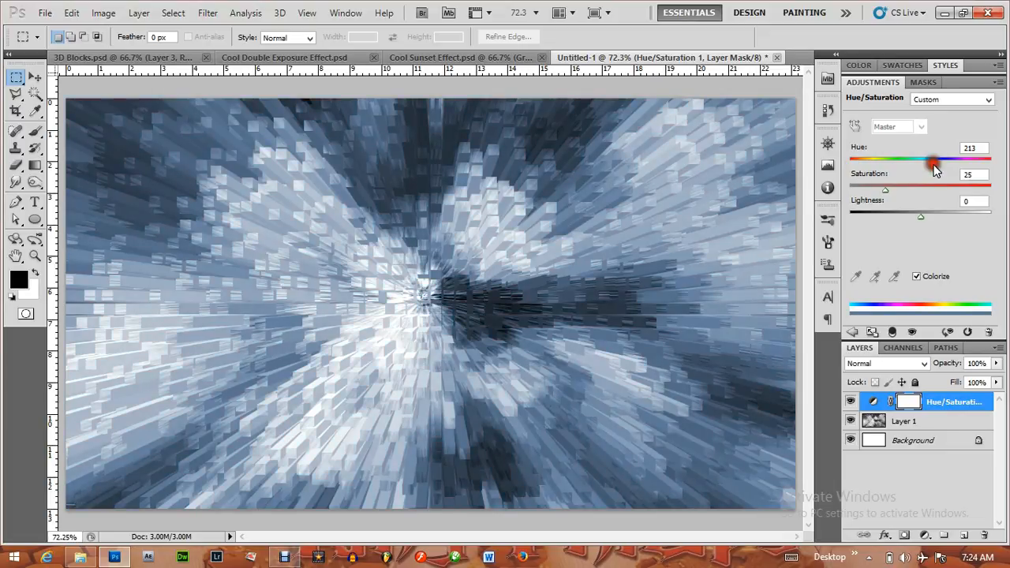
{"action": "left_click_drag", "start_coordinate": [935, 162], "coordinate": [927, 162]}
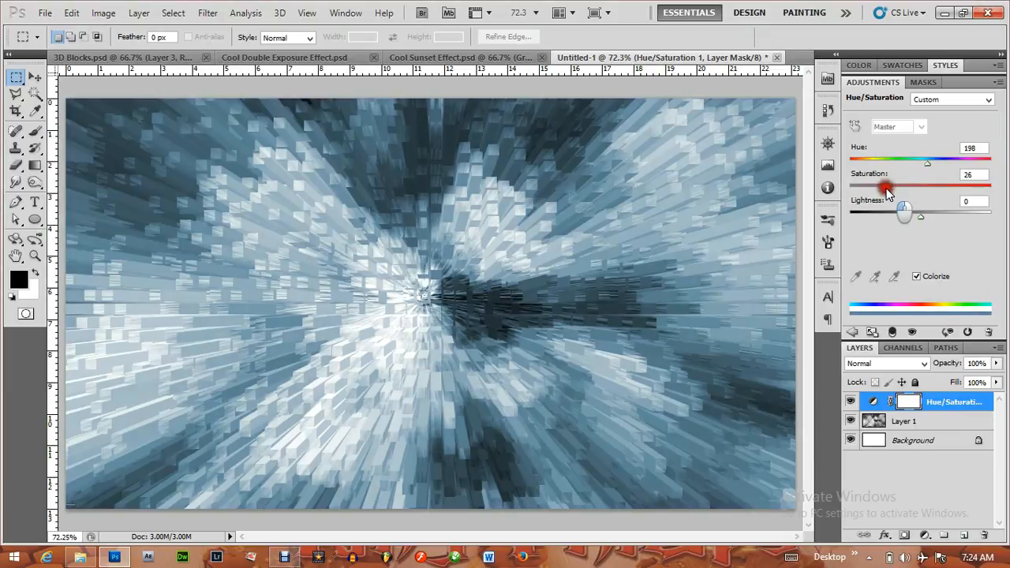
{"action": "left_click_drag", "start_coordinate": [886, 187], "coordinate": [928, 187]}
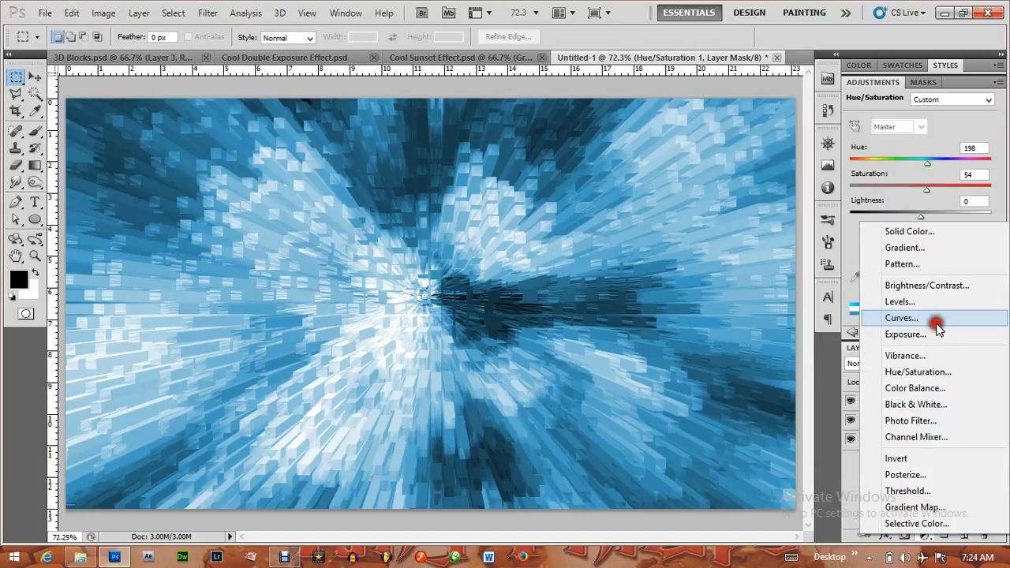
Add a Curves adjustment and reshape the Blue channel curve
{"action": "left_click", "coordinate": [902, 317]}
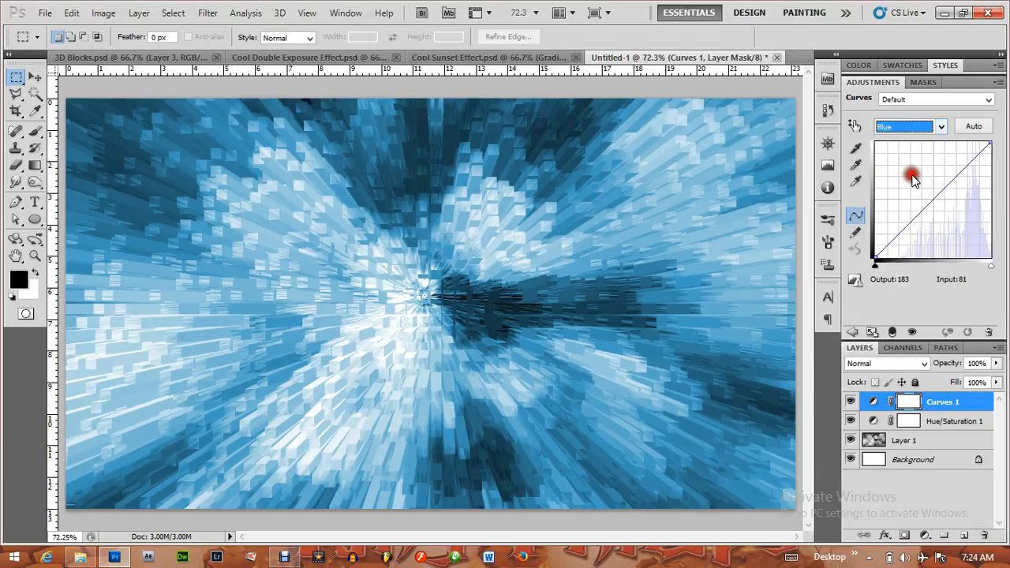
{"action": "left_click_drag", "start_coordinate": [912, 175], "coordinate": [875, 259]}
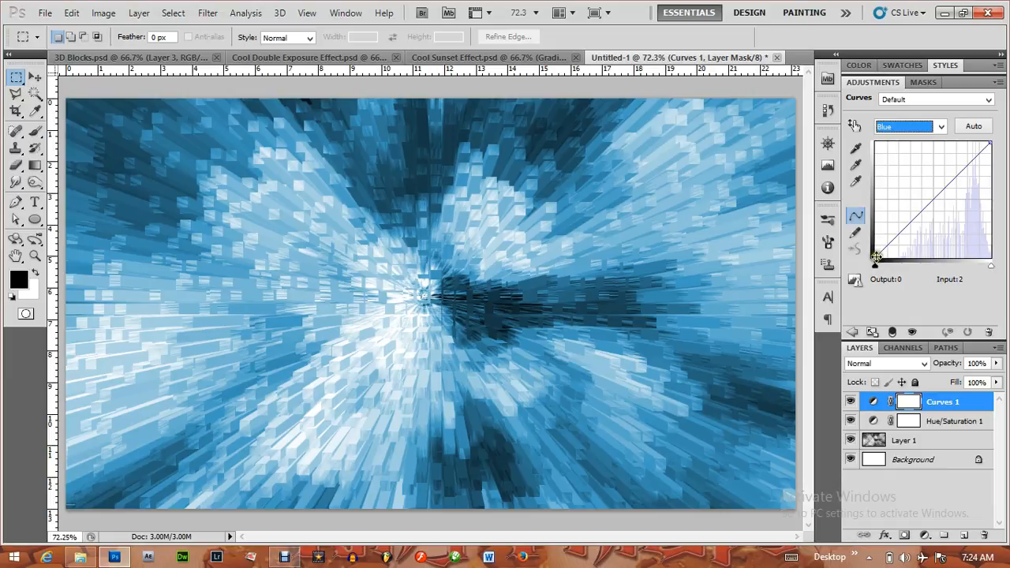
{"action": "left_click_drag", "start_coordinate": [876, 259], "coordinate": [879, 238]}
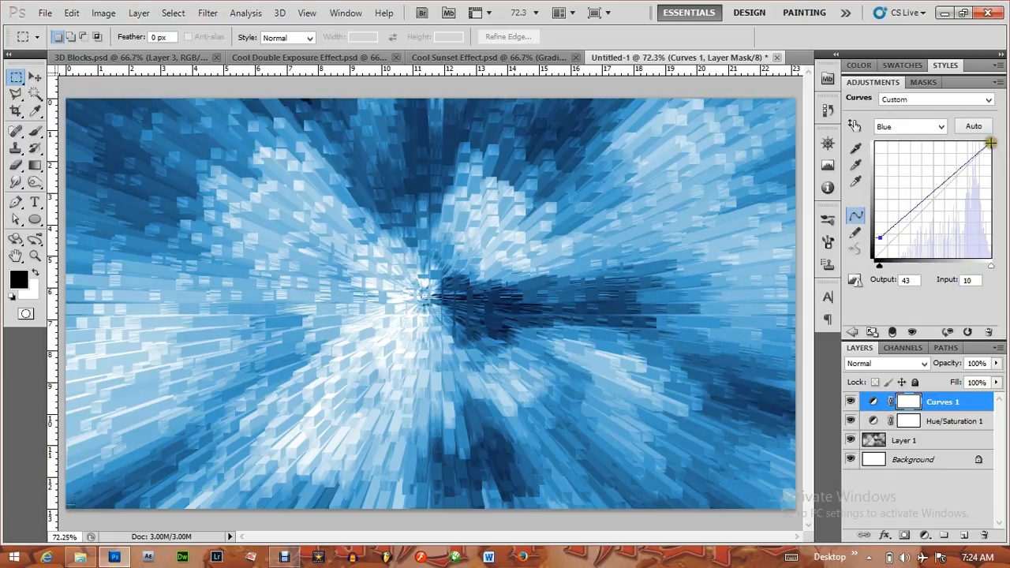